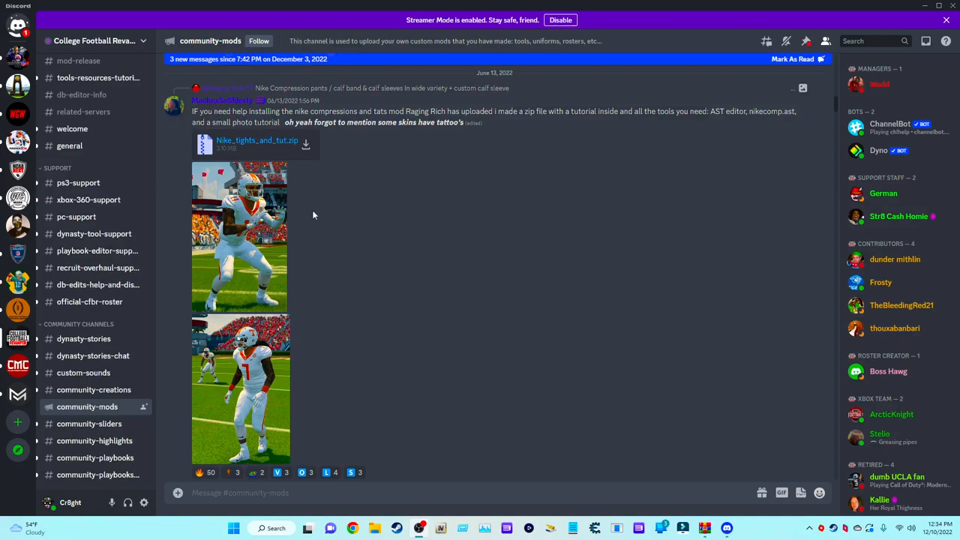
mouse_move(305, 144)
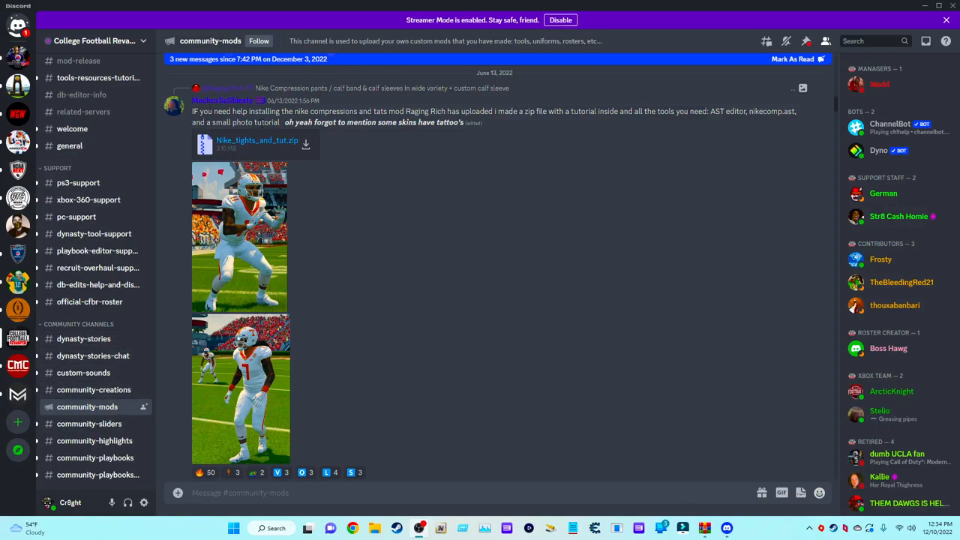
mouse_move(288, 131)
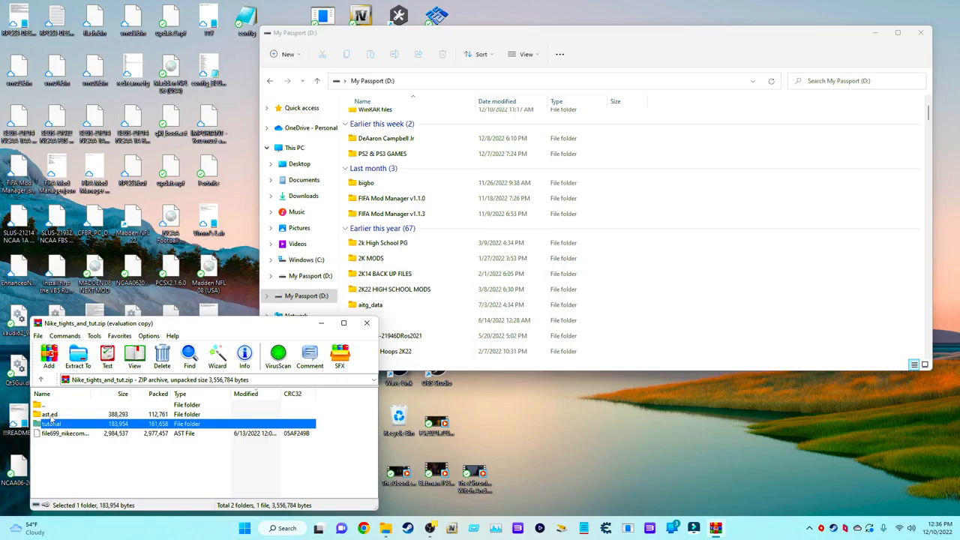
- Put the ast ed folder from the archive on the drive and launch NCAA AST Editor
left_click(50, 414)
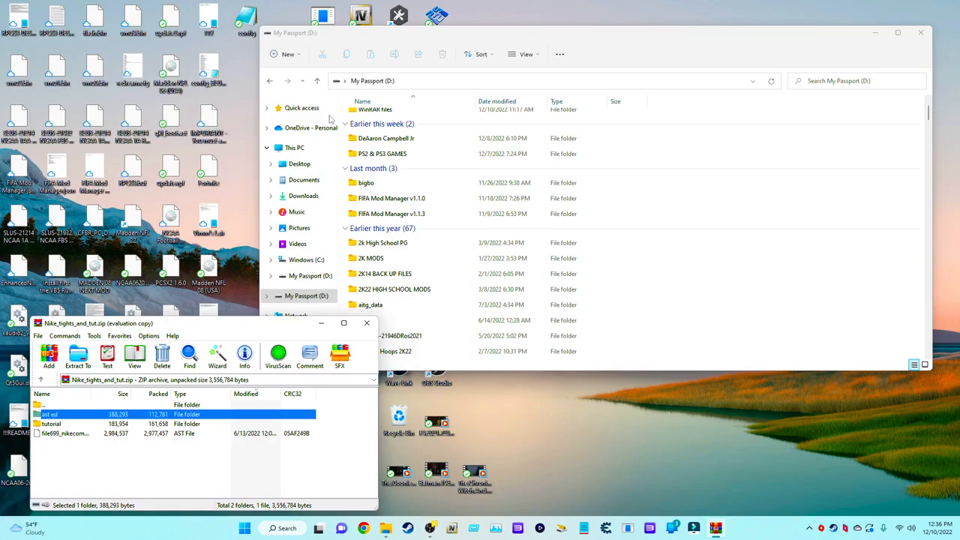
mouse_move(472, 20)
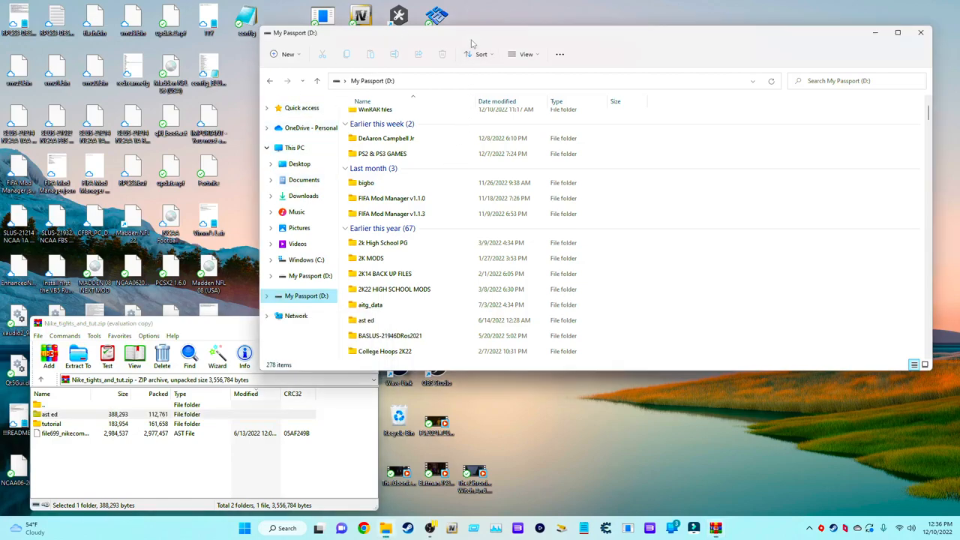
left_click(366, 320)
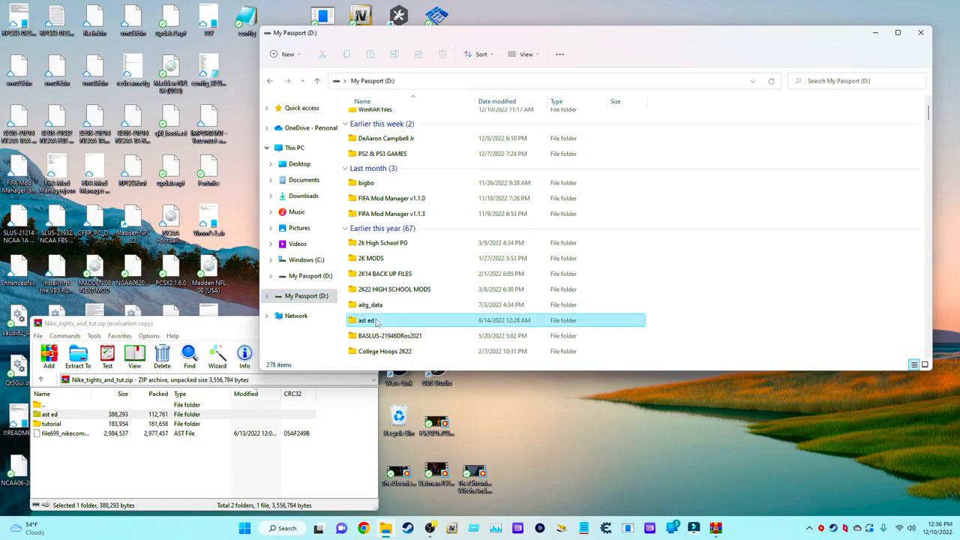
left_click(366, 320)
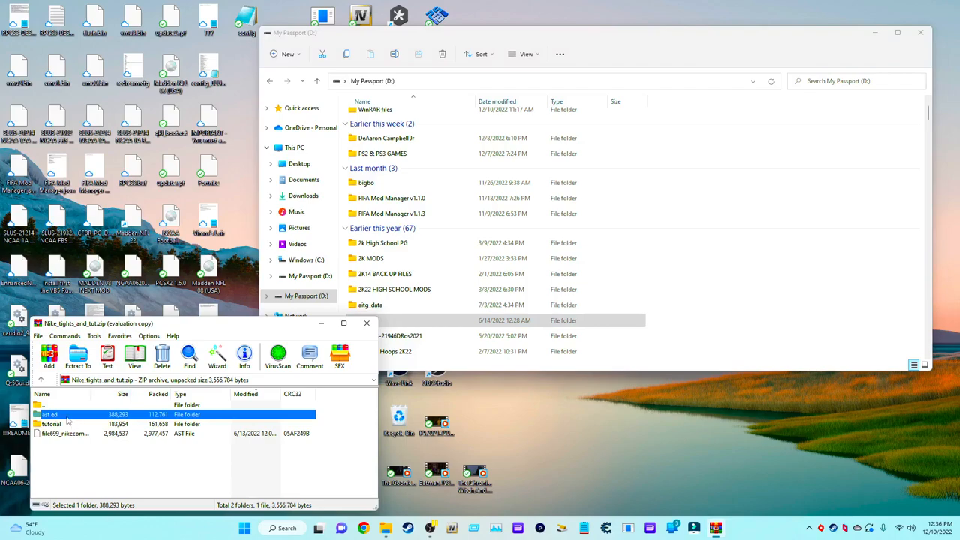
mouse_move(570, 62)
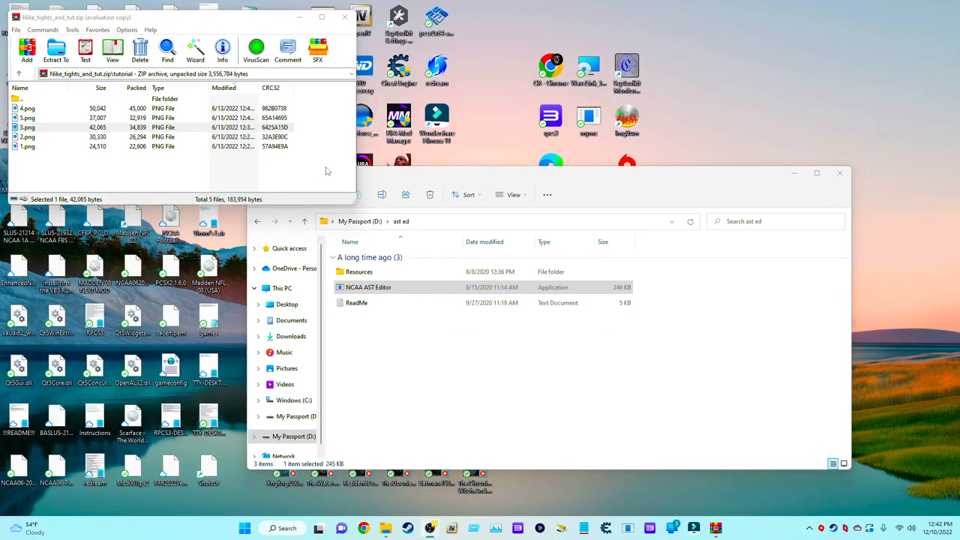
mouse_move(399, 212)
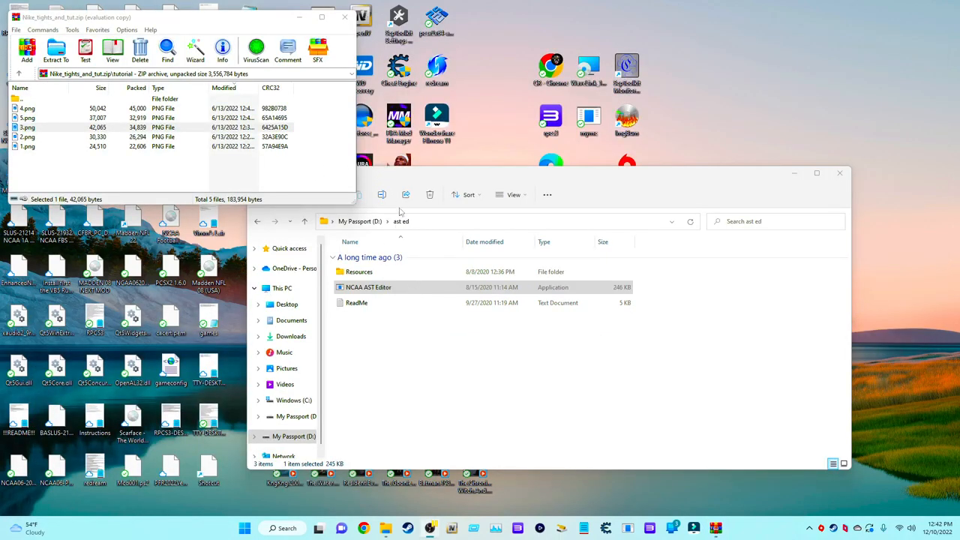
left_click(368, 287)
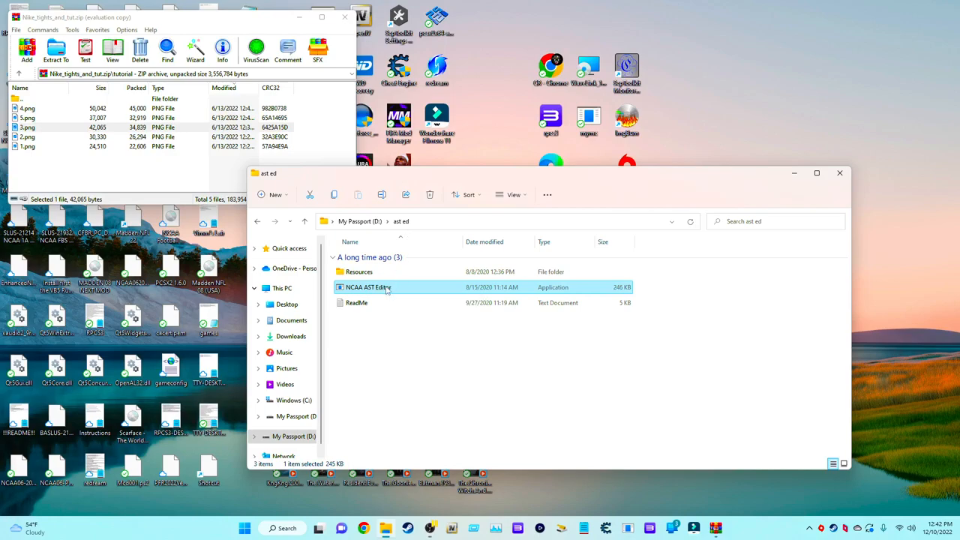
double_click(368, 287)
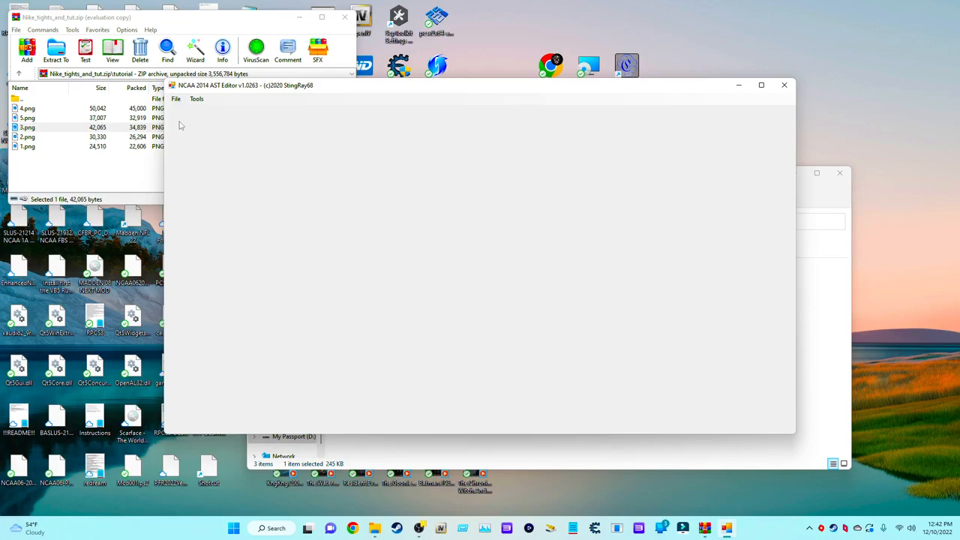
- Load qkl_boot.ast from NCAA Football 14's PS3_GAME\USRDIR folder
left_click(176, 98)
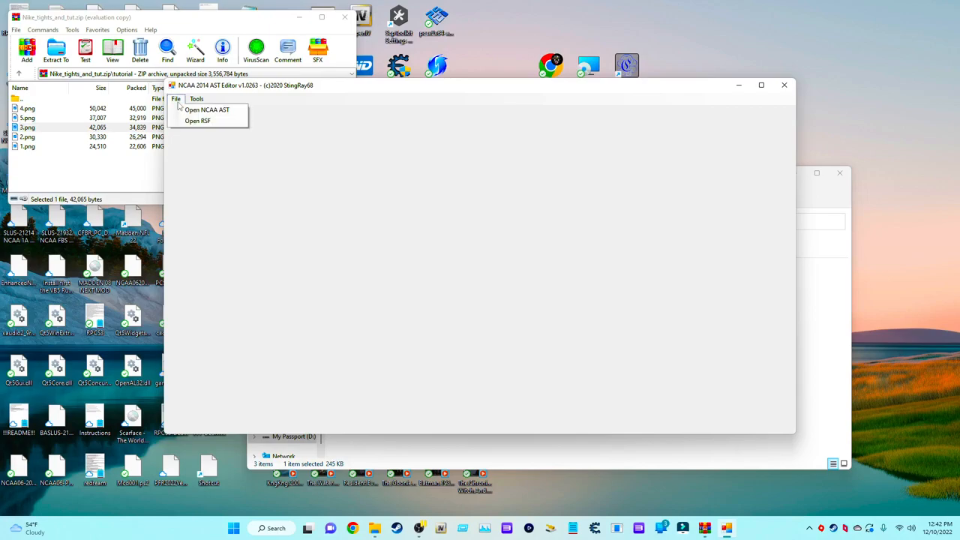
left_click(207, 109)
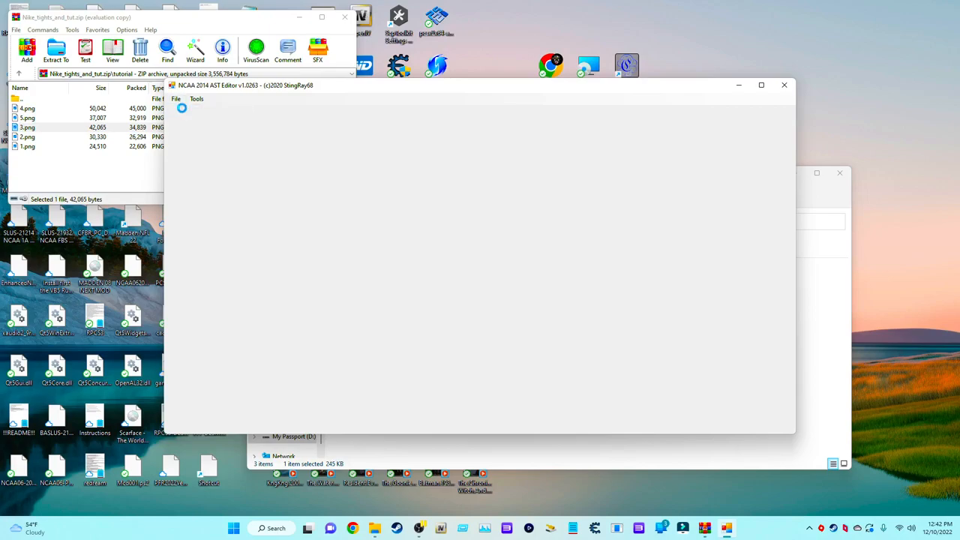
left_click(175, 98)
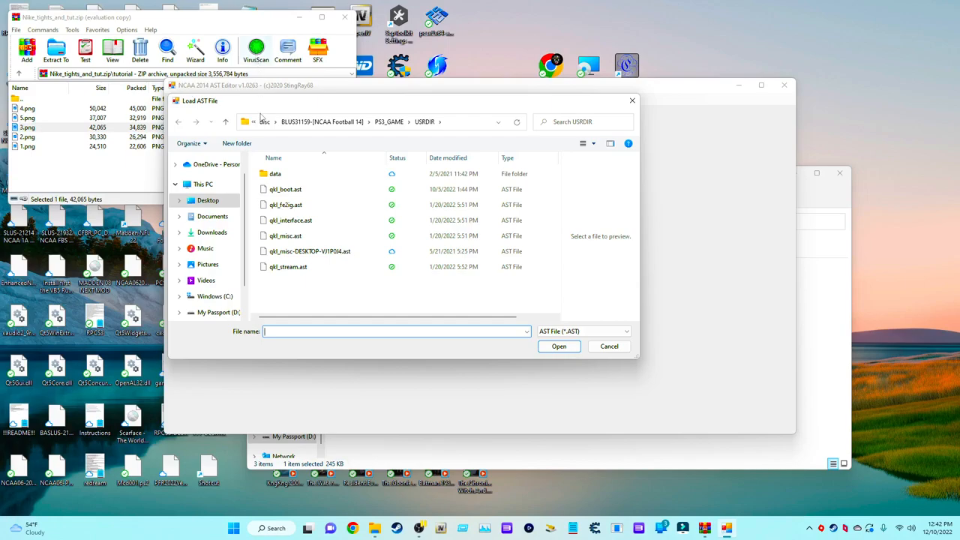
mouse_move(346, 135)
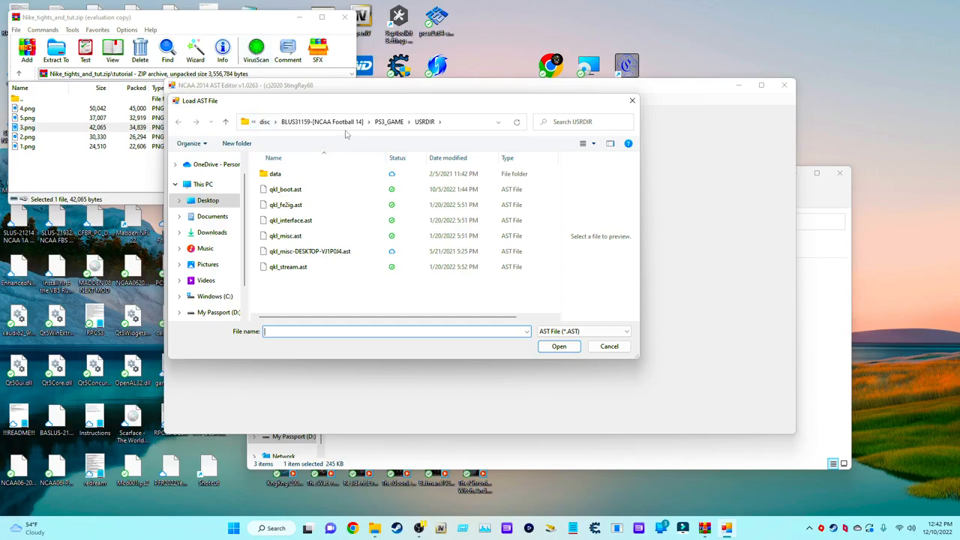
left_click(275, 173)
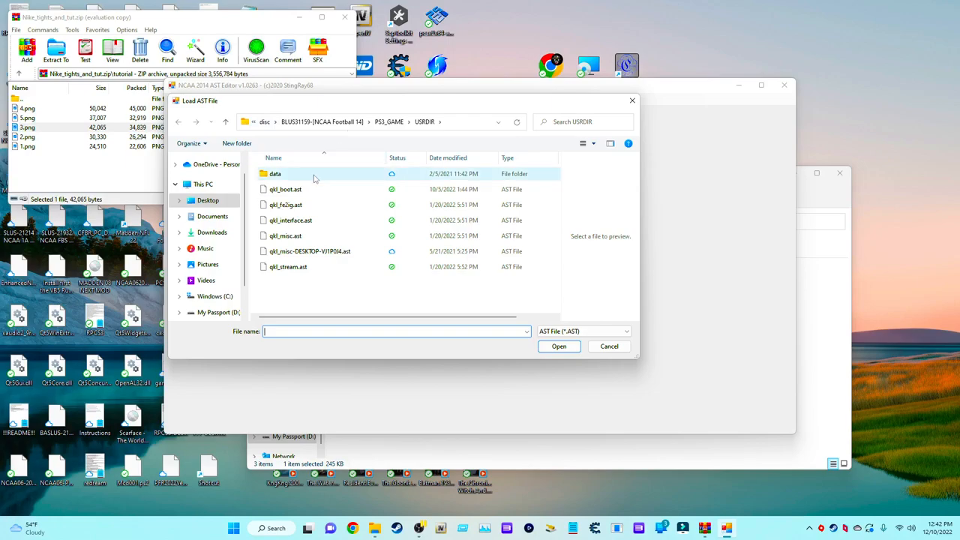
mouse_move(285, 189)
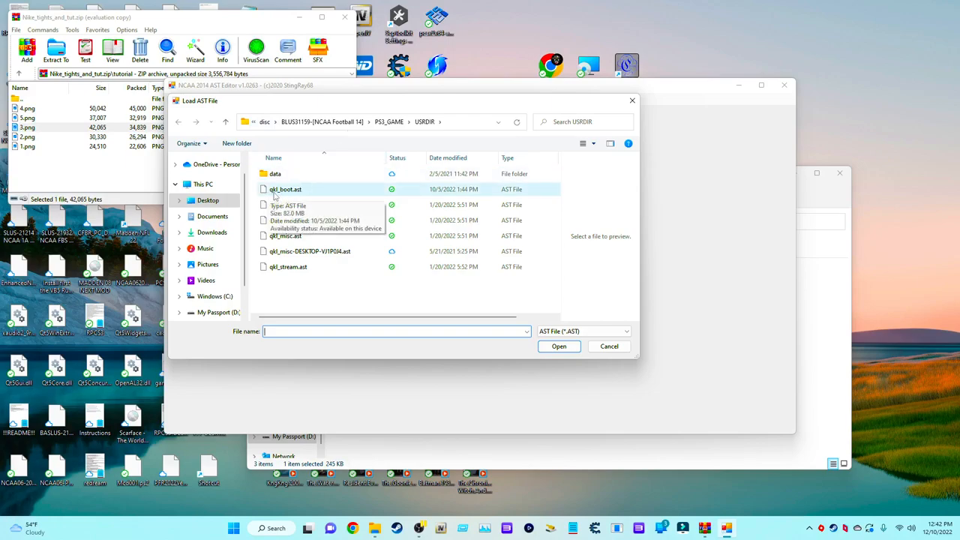
left_click(285, 189)
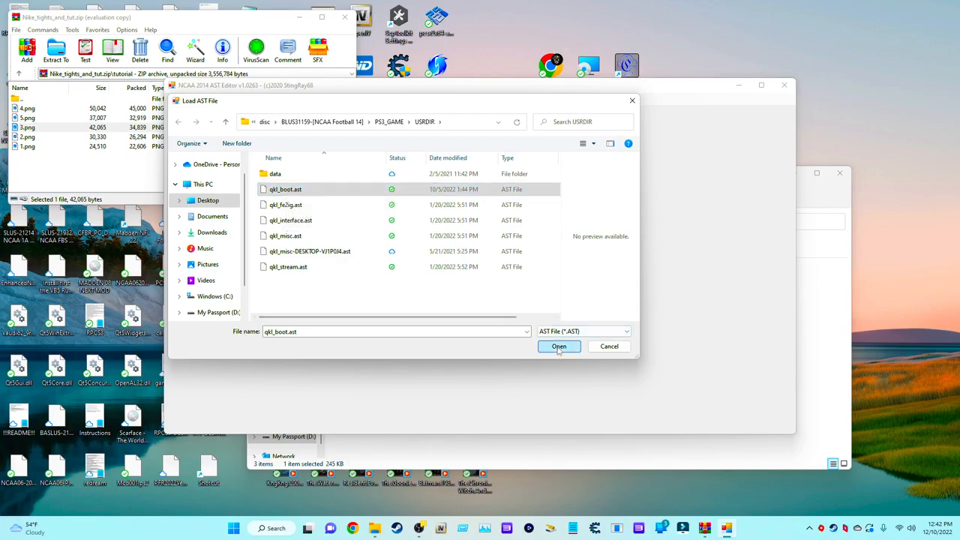
left_click(558, 346)
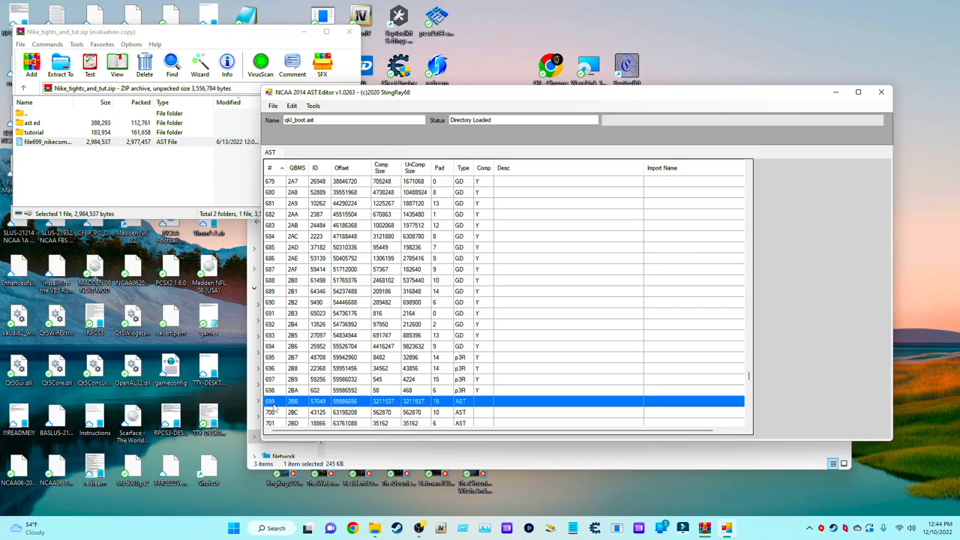
- Bring up entry 699's actions, cancel the replace file browser, and reselect entry 699
right_click(314, 400)
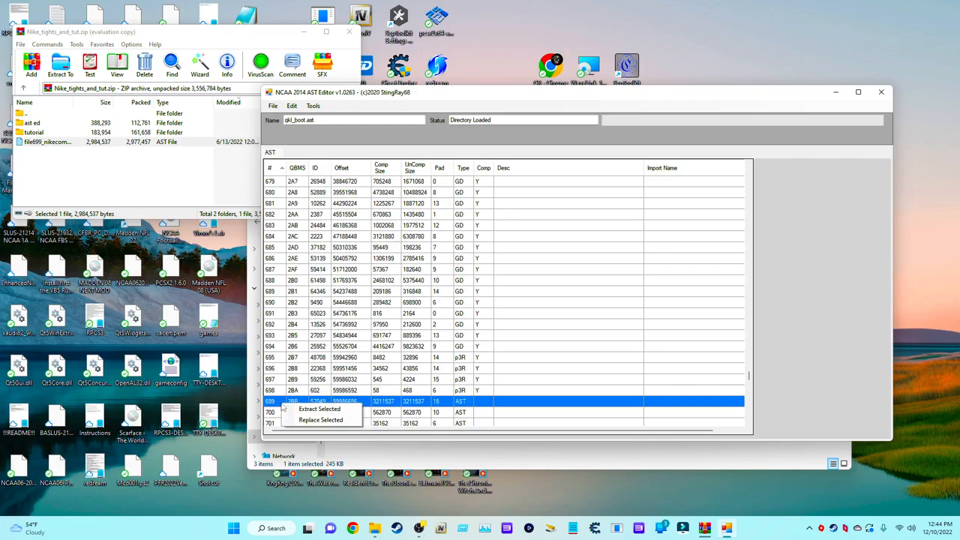
mouse_move(321, 420)
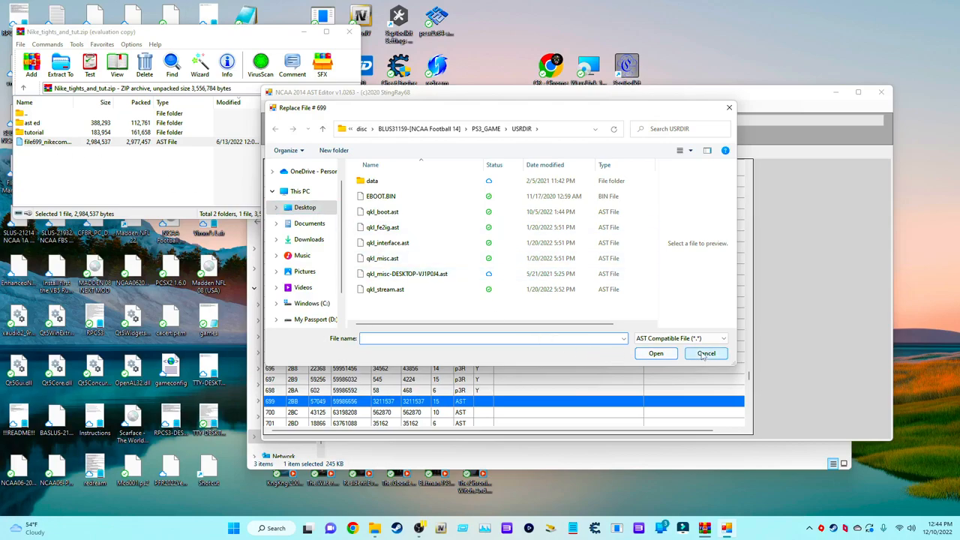
left_click(706, 353)
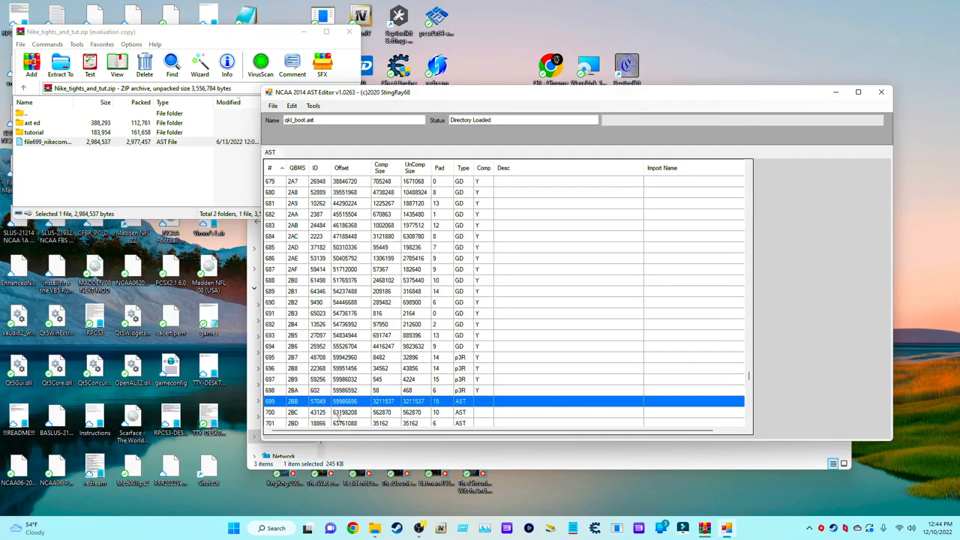
left_click(273, 105)
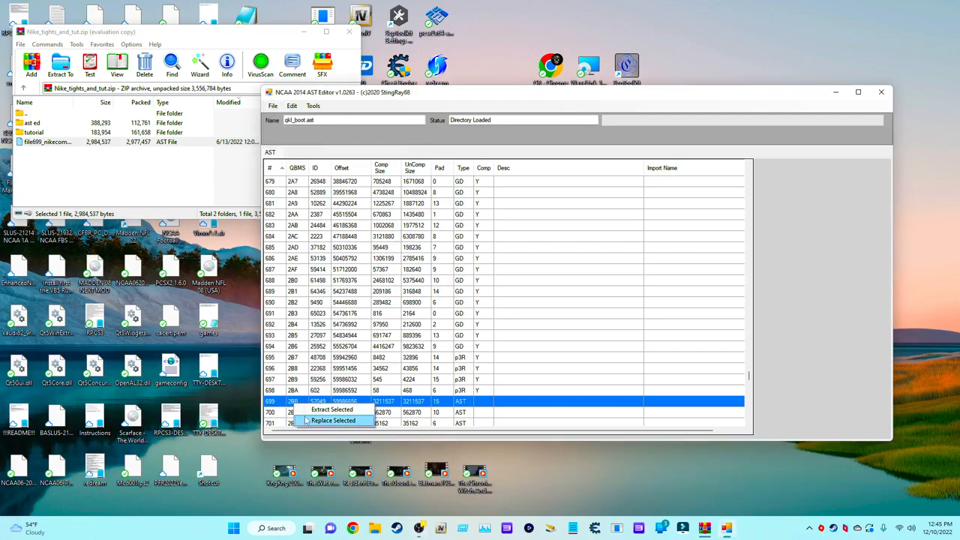
- Replace entry 699 with File699_nikecomptattedup.ast from the My Passport (D:) drive
left_click(332, 419)
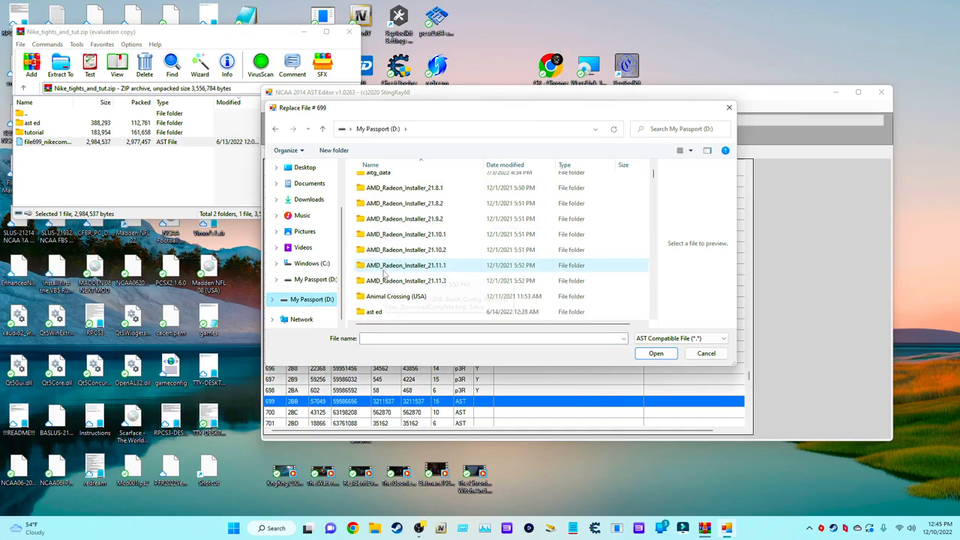
scroll("down", 3)
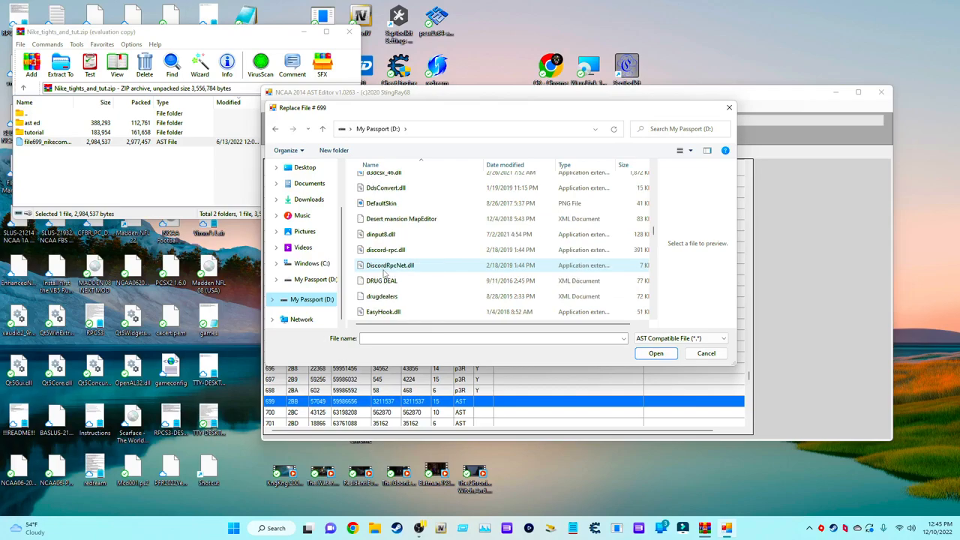
scroll("down", 3)
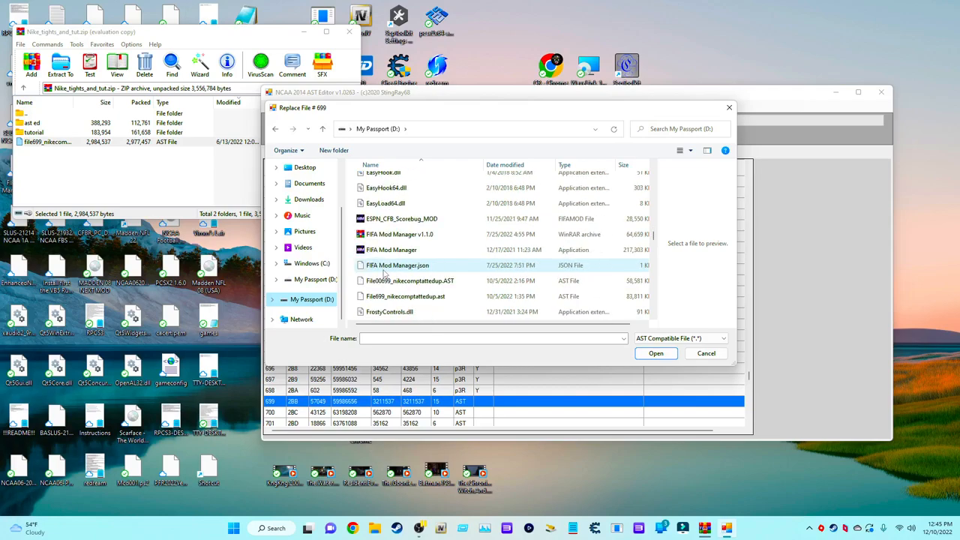
left_click(405, 295)
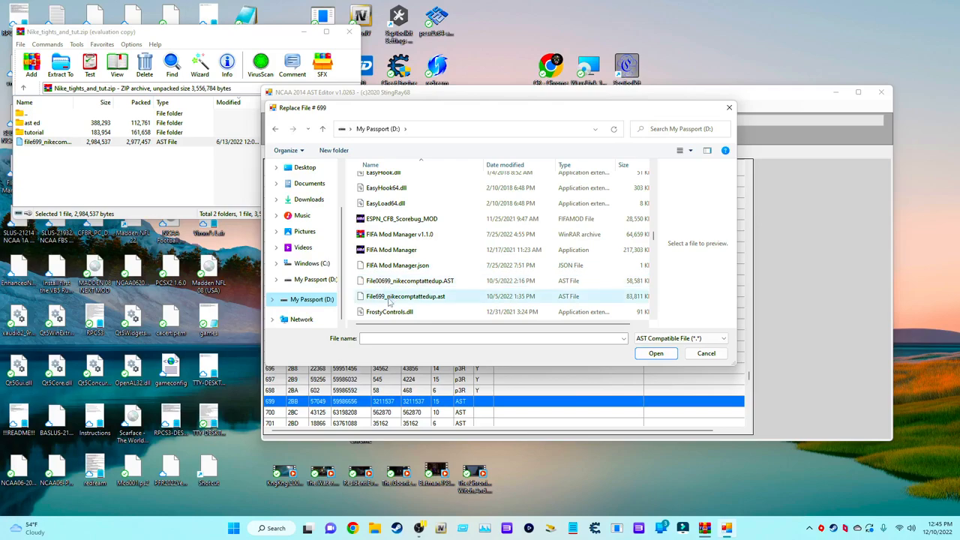
left_click(405, 295)
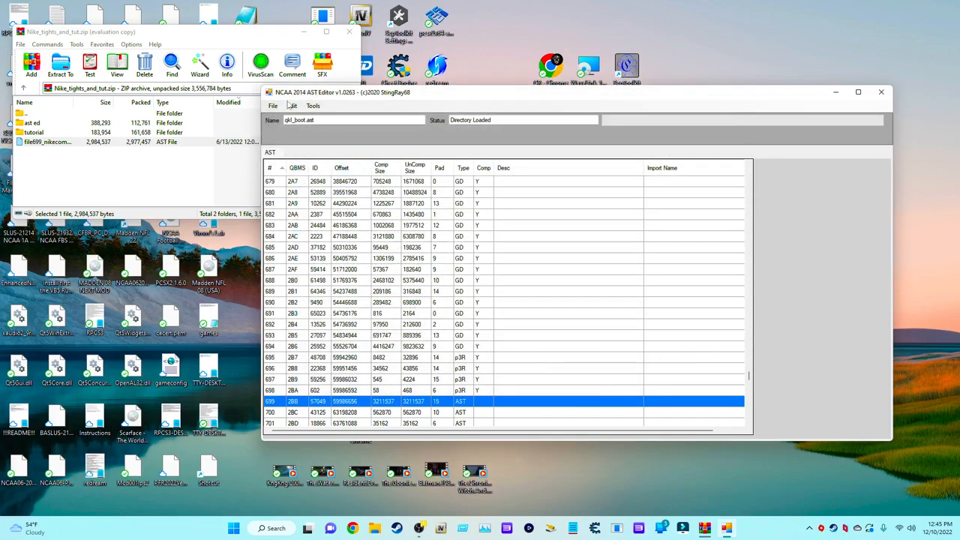
- Save the edited qkl_boot.ast with Save As
left_click(272, 105)
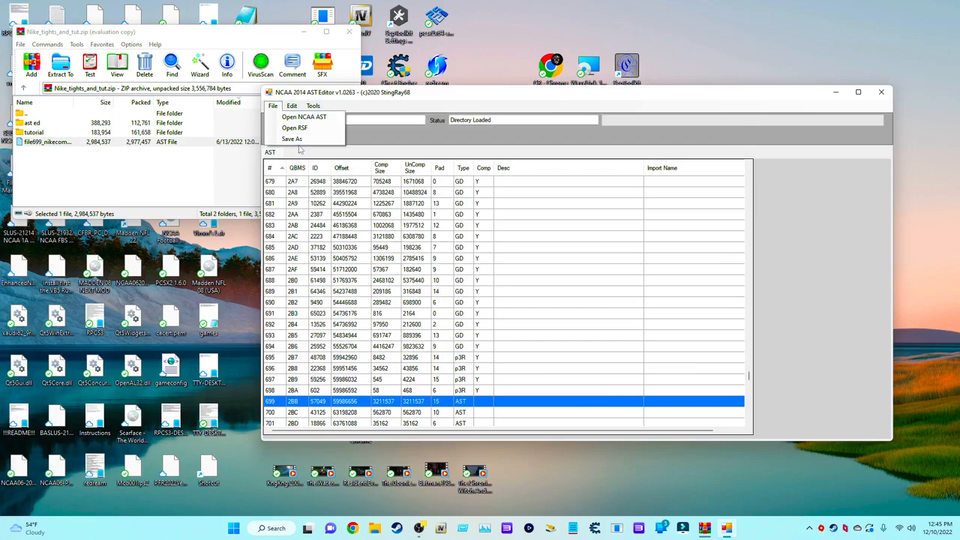
left_click(304, 116)
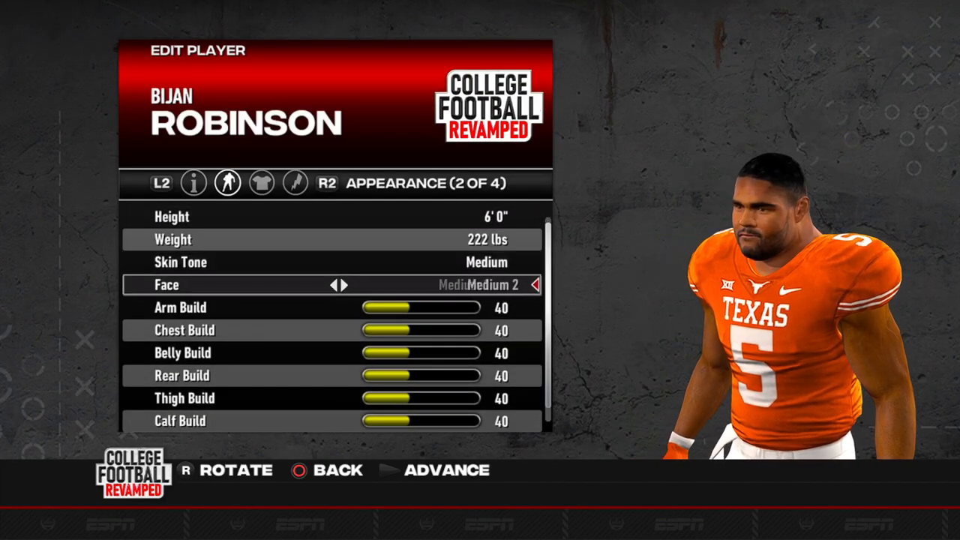
- Cycle Bijan Robinson's face from Medium 2 to Medium 11, rotating him to view the tattoos
left_click(534, 285)
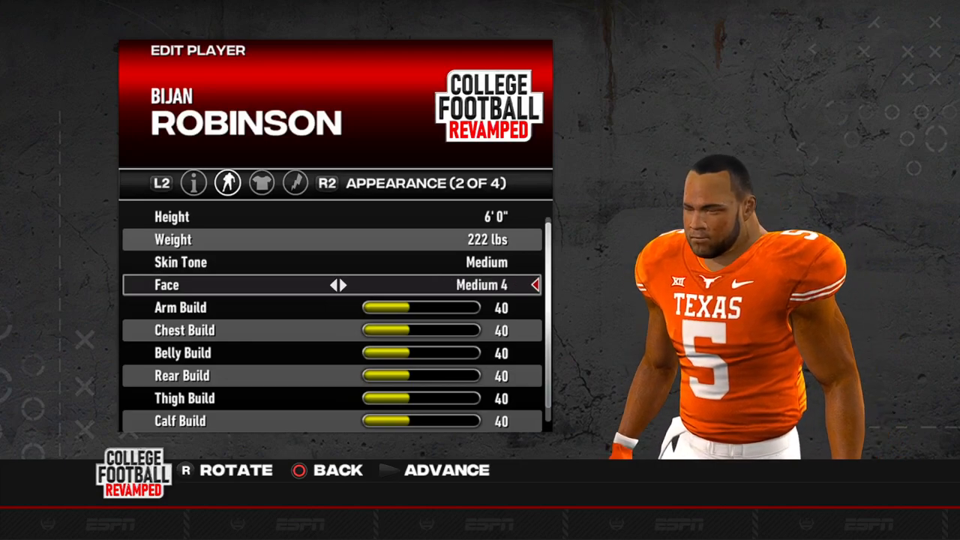
left_click(535, 285)
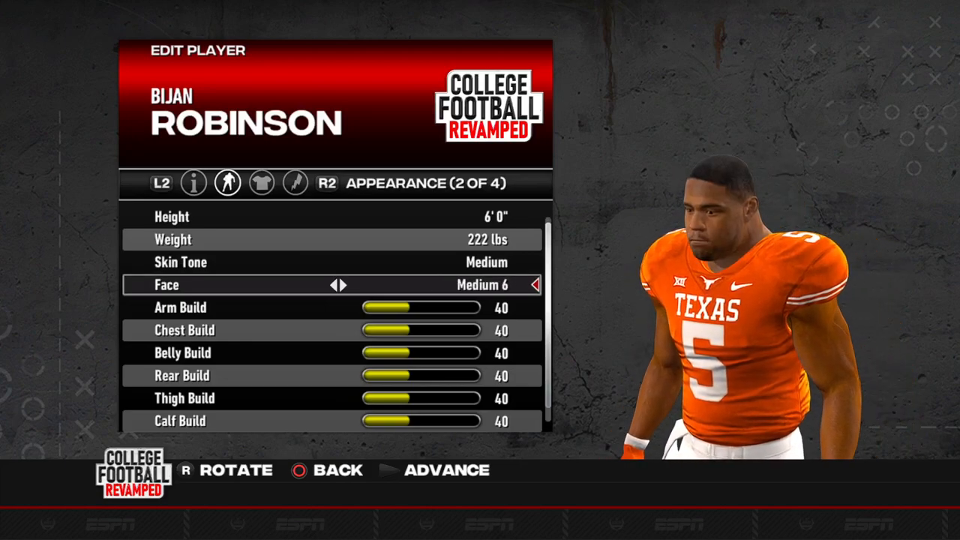
left_click(535, 285)
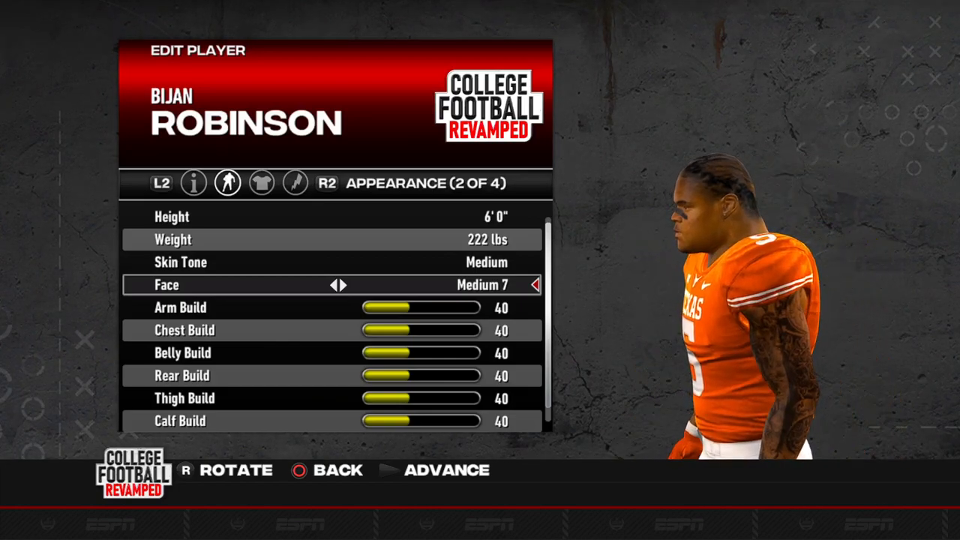
key("r")
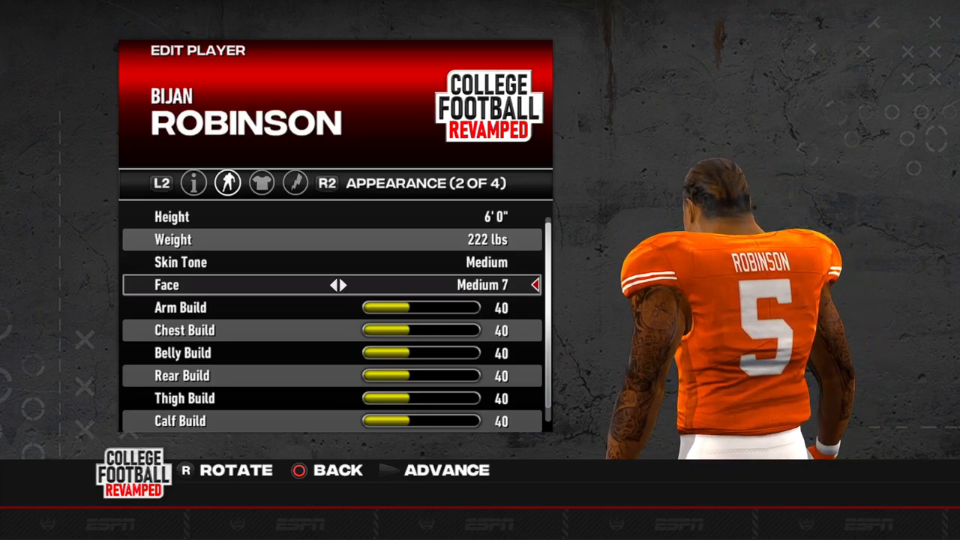
left_click(535, 285)
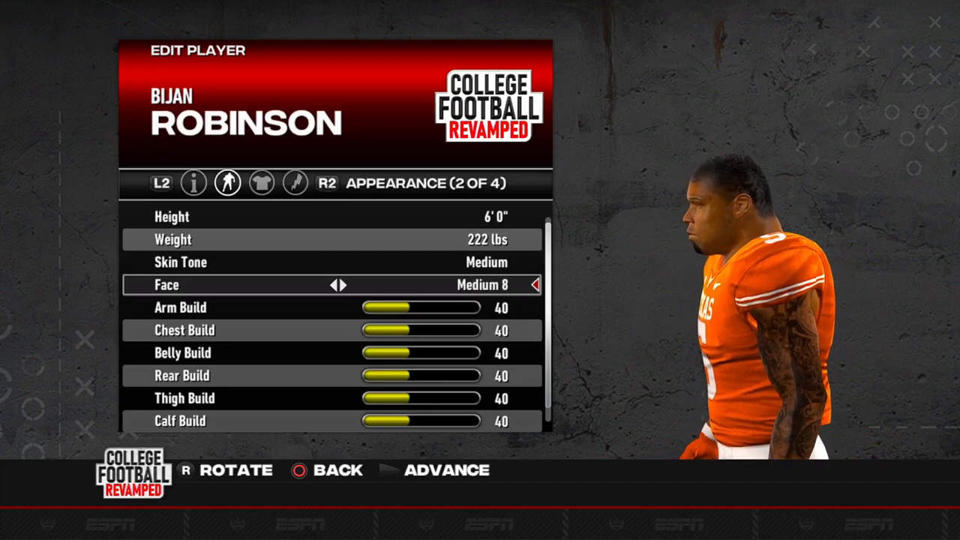
left_click(535, 285)
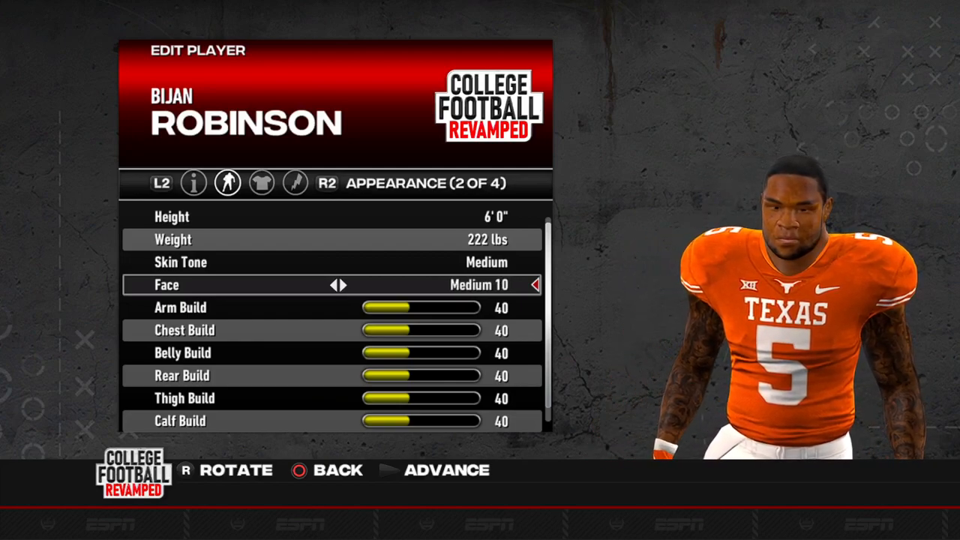
left_click(534, 284)
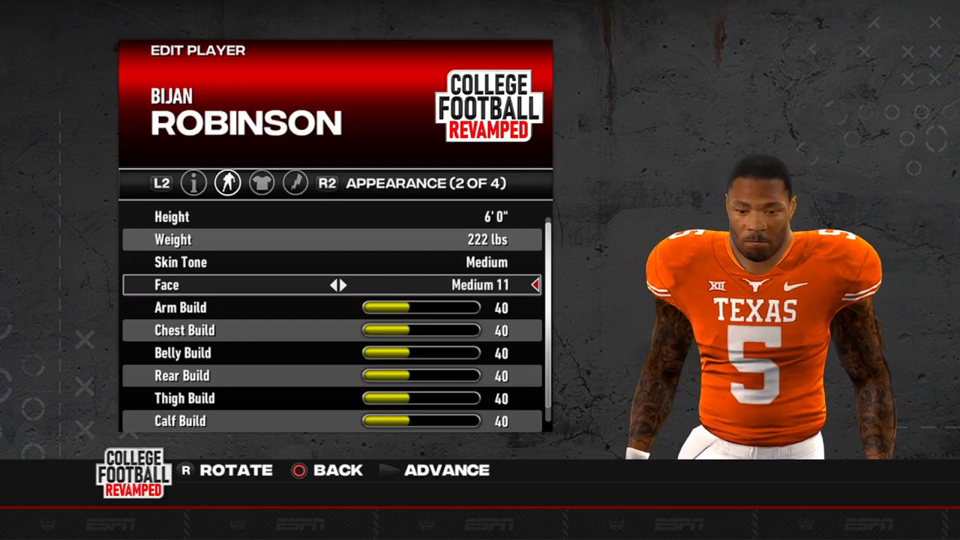